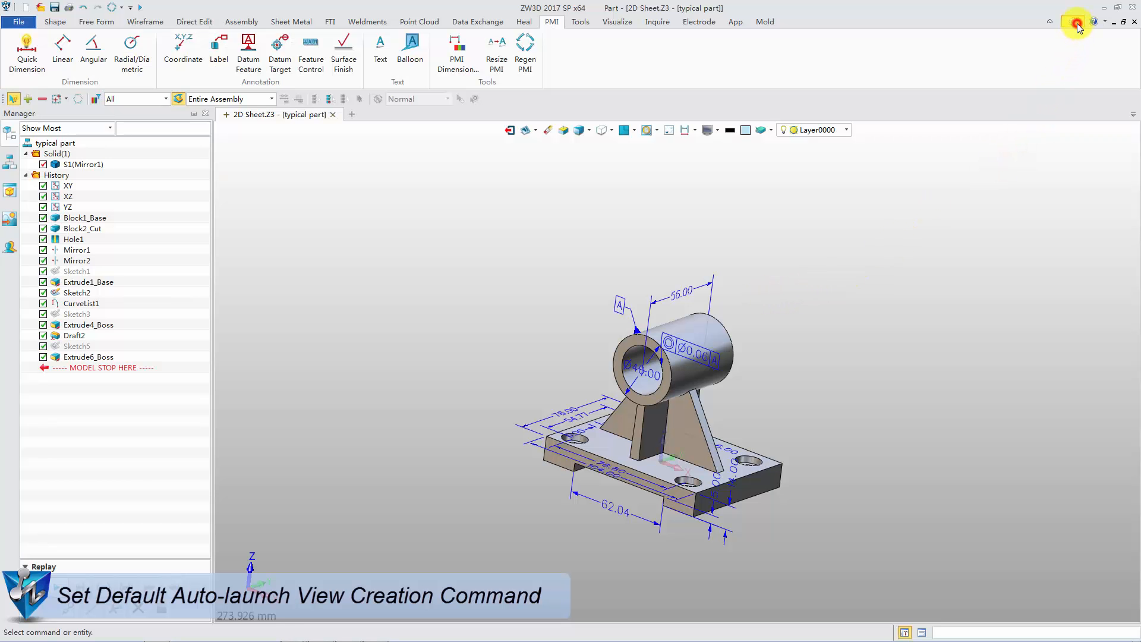
# - Set the 2D default auto-launch view creation command to Automatic view layout
pyautogui.click(1078, 25)
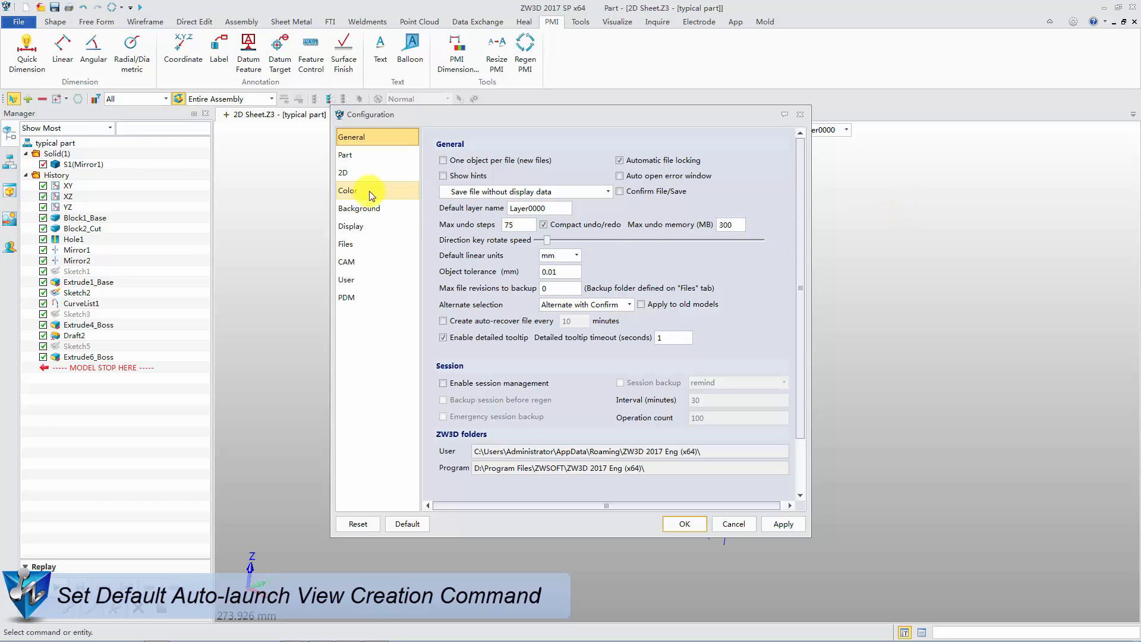
pyautogui.click(344, 172)
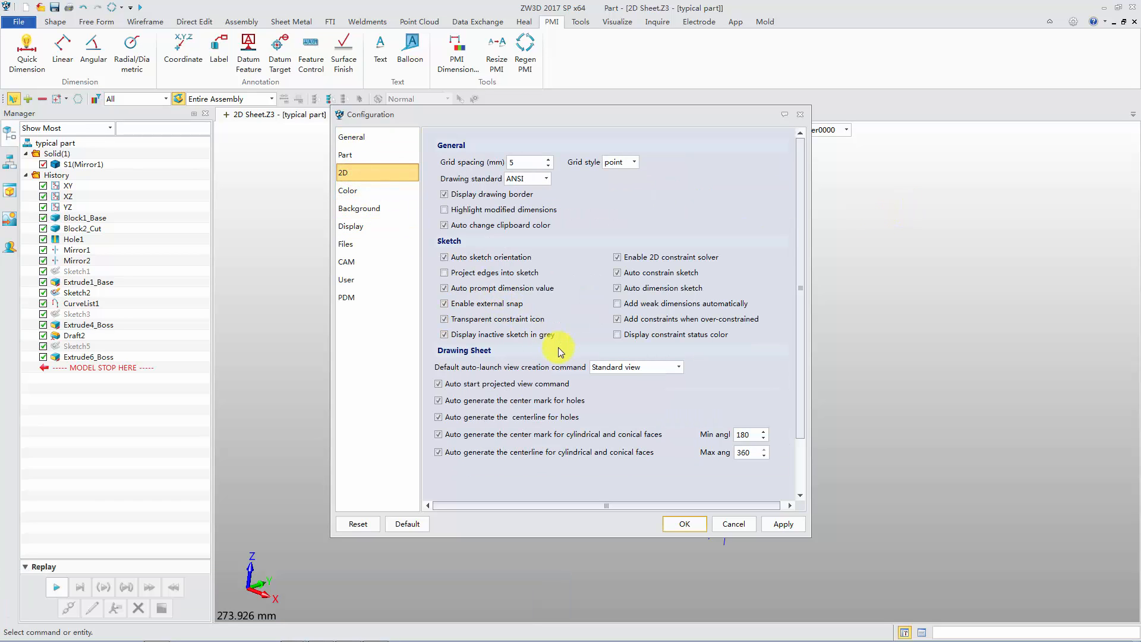
pyautogui.click(678, 366)
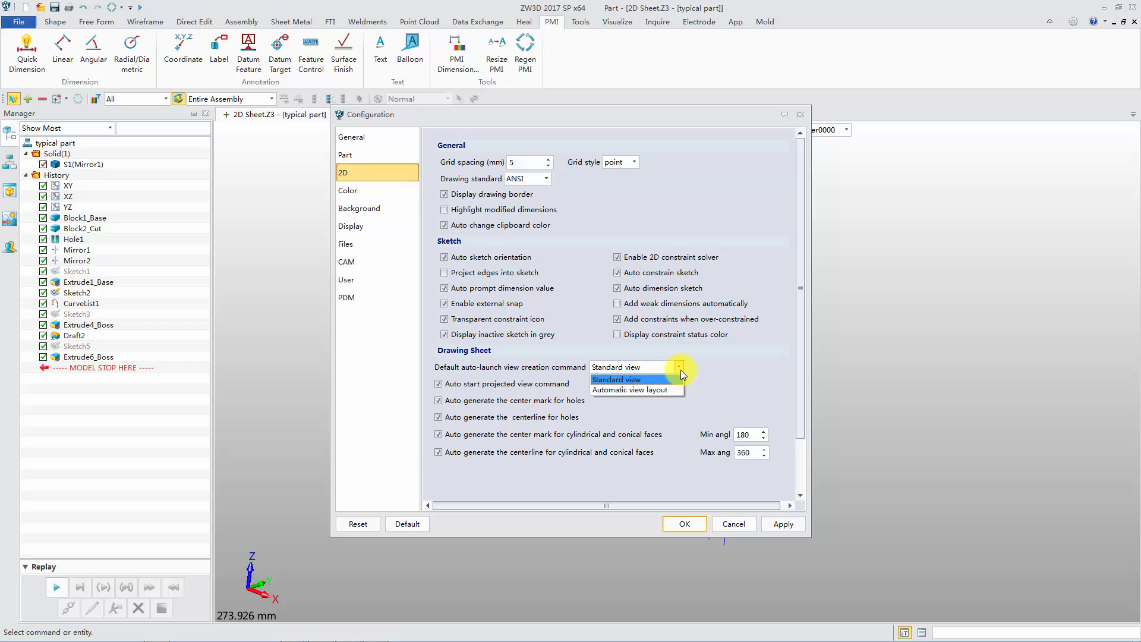
pyautogui.click(631, 390)
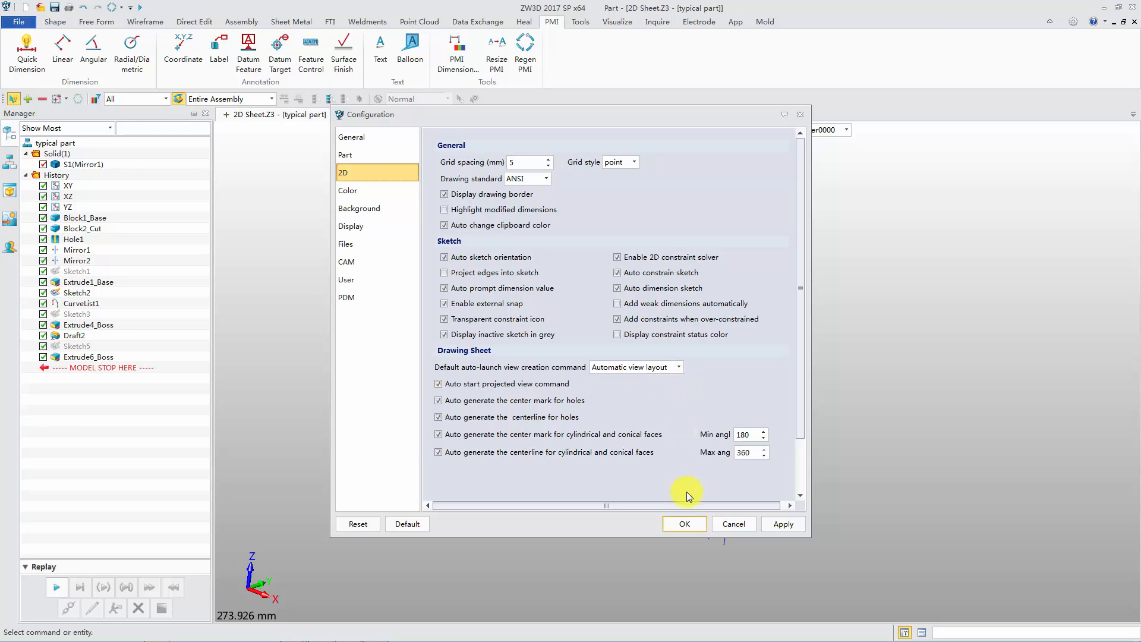
pyautogui.click(683, 523)
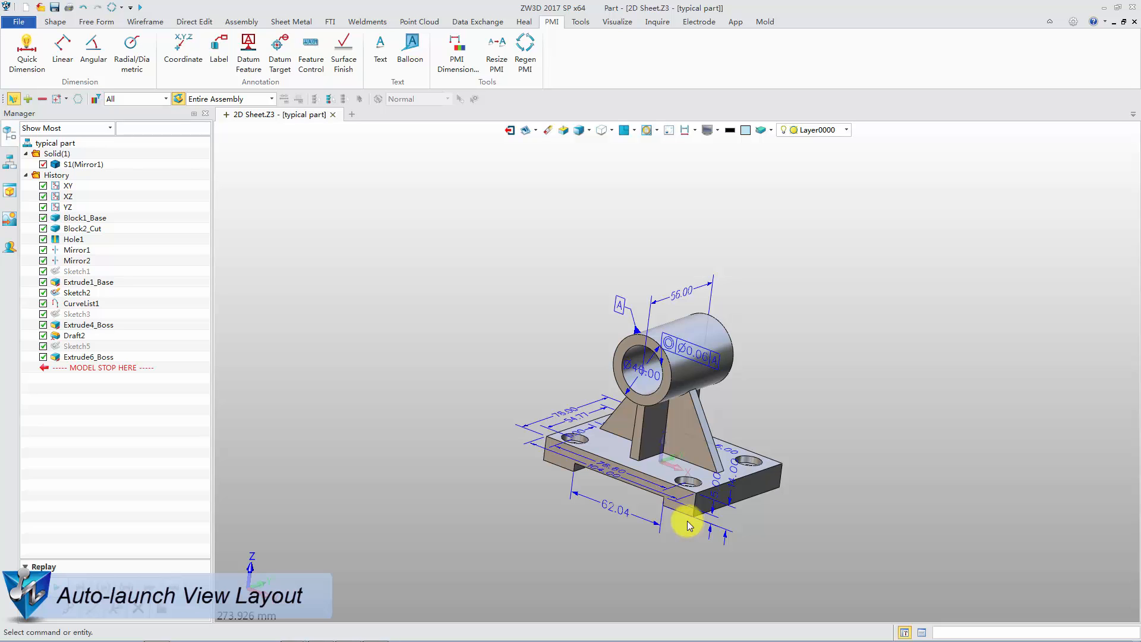
# - Create a new bracket drawing sheet from the ISO A3_H template
pyautogui.click(523, 130)
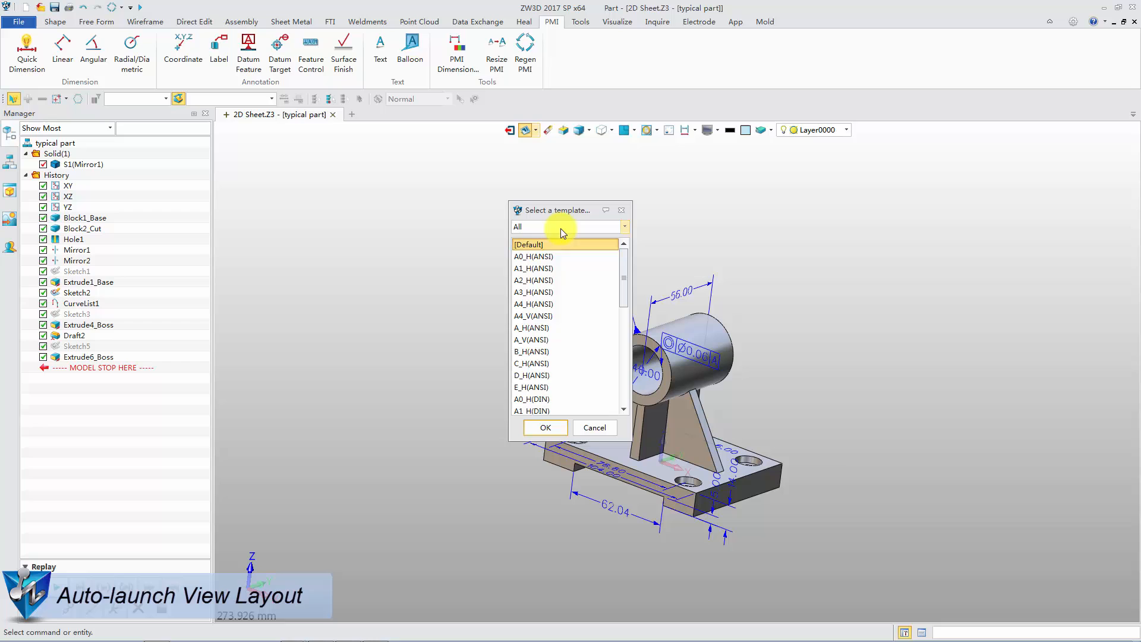
pyautogui.click(624, 226)
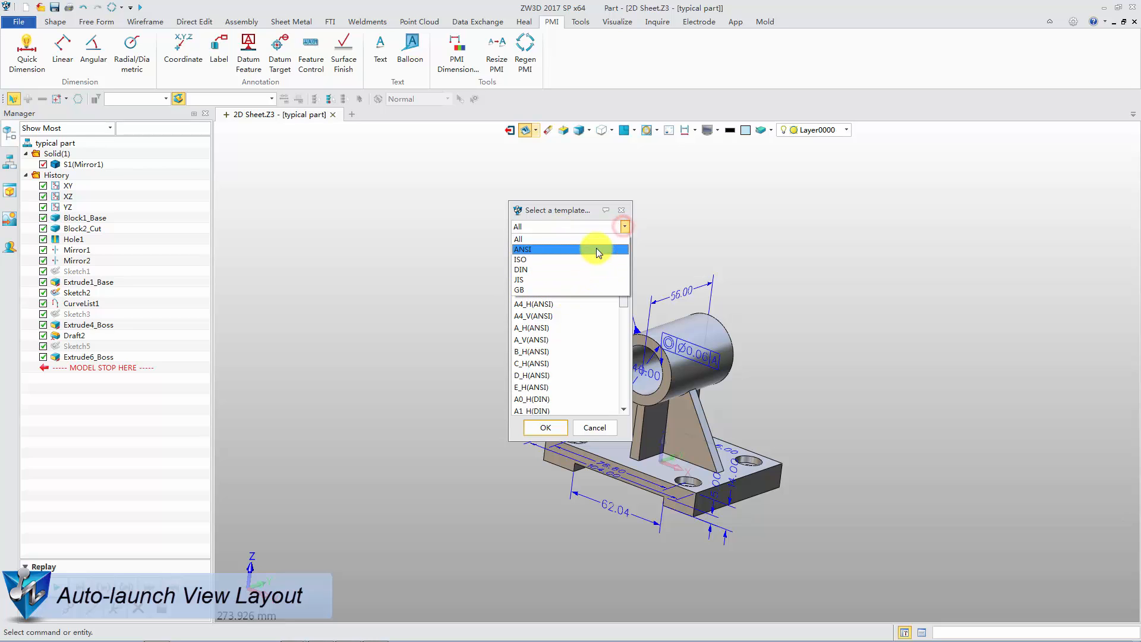
pyautogui.click(519, 269)
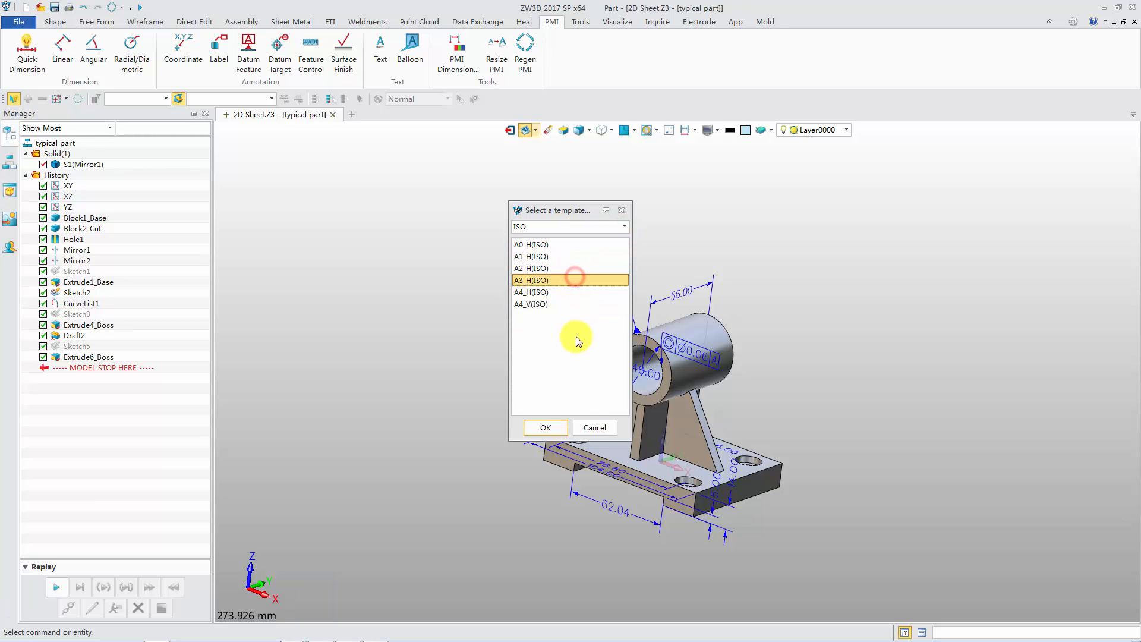
pyautogui.click(545, 427)
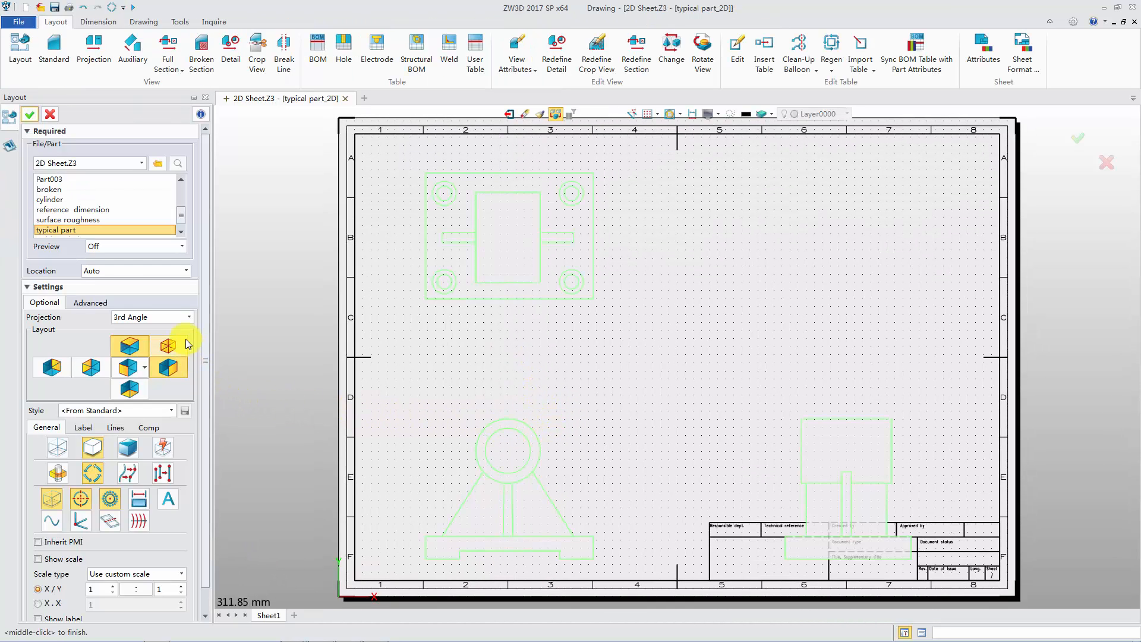
# - Switch the layout projection from 3rd Angle to 1st Angle
pyautogui.click(187, 317)
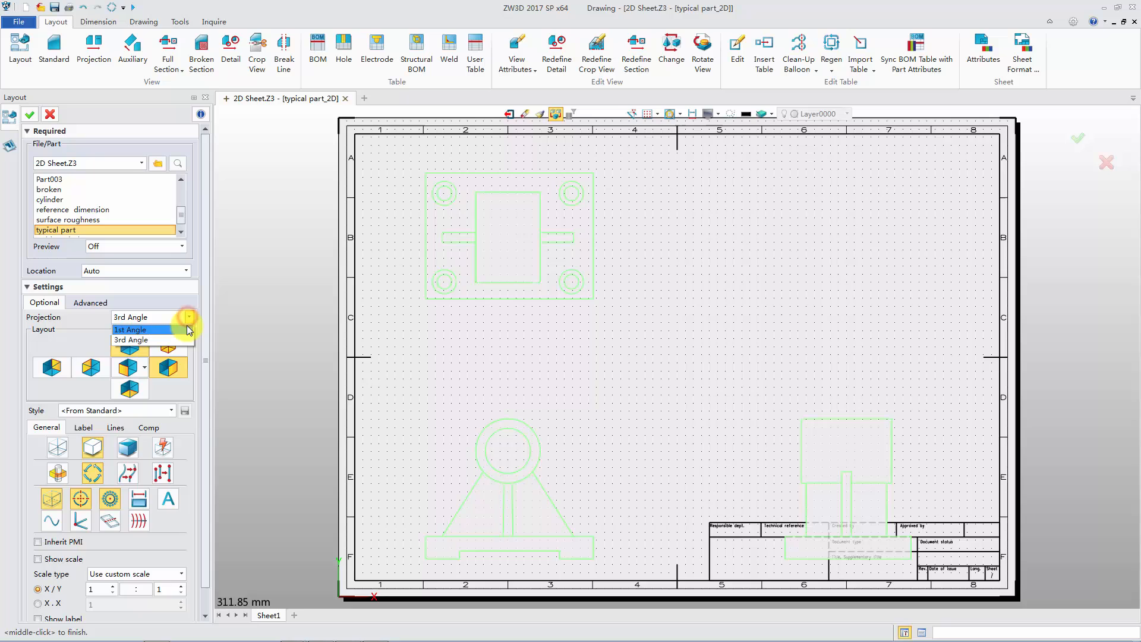
pyautogui.click(130, 330)
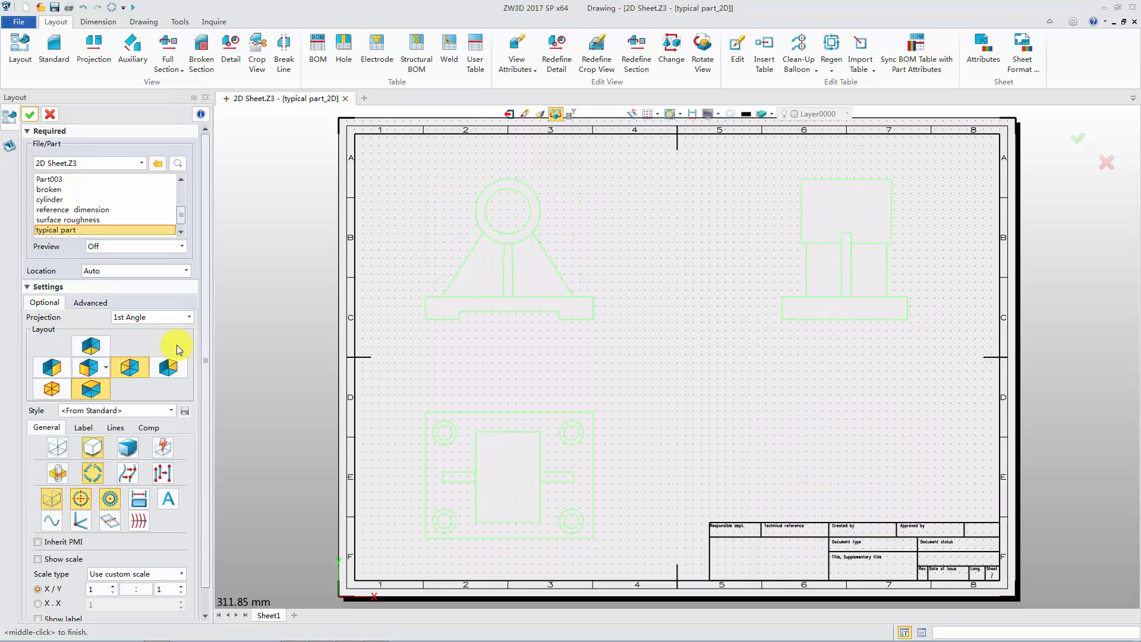
pyautogui.click(170, 366)
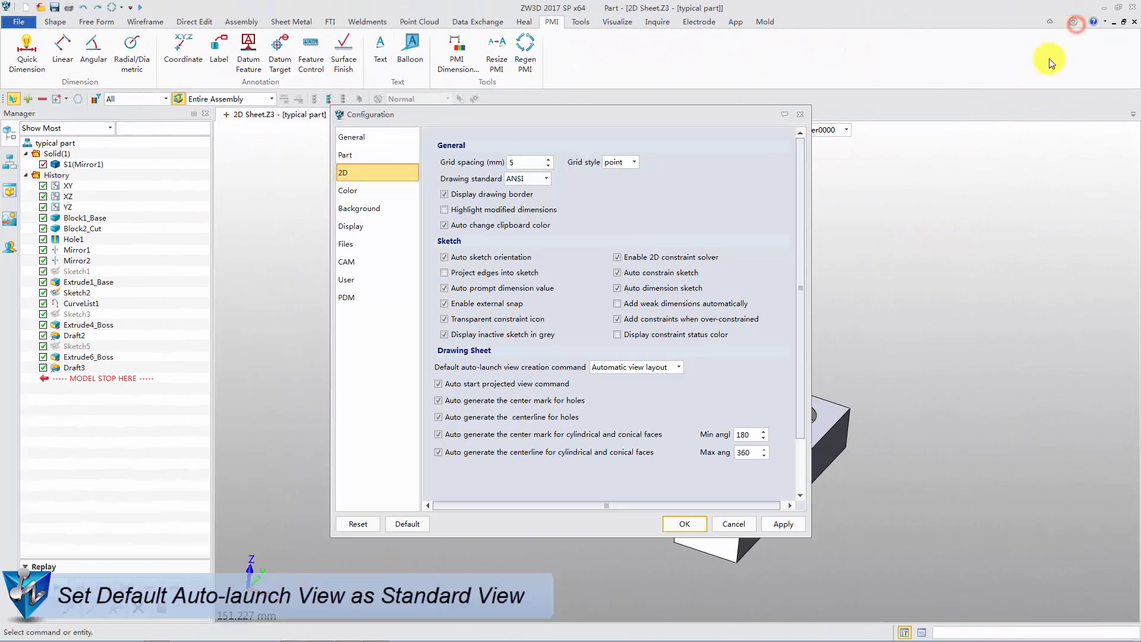
# - Restore Standard view as the default auto-launch command and pick the A3_H(ISO) template
pyautogui.click(677, 367)
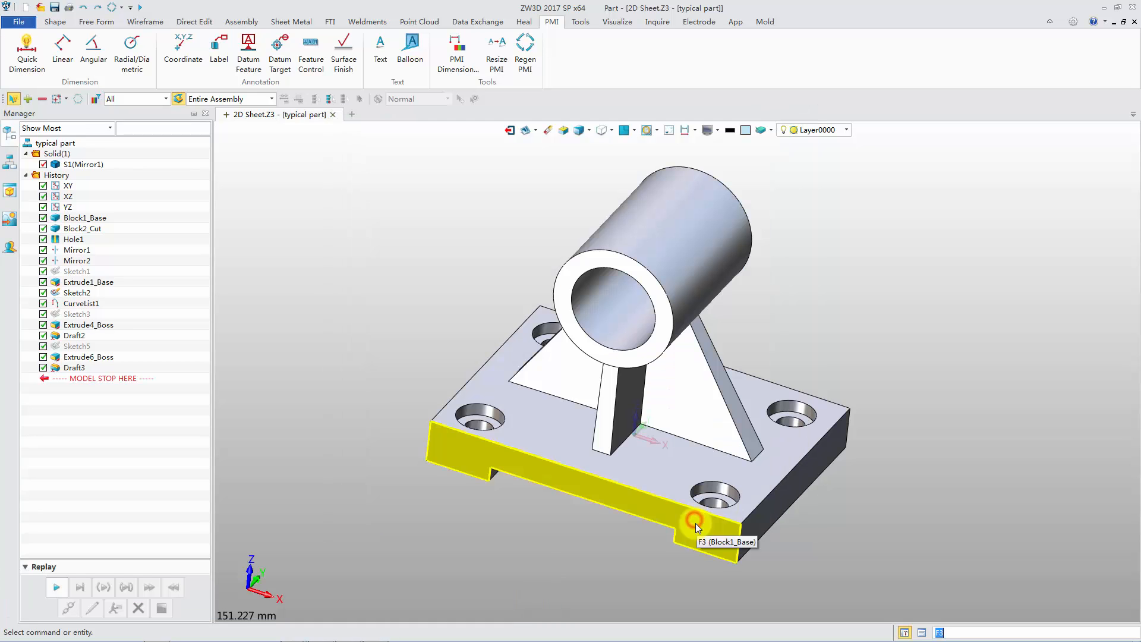
pyautogui.click(524, 130)
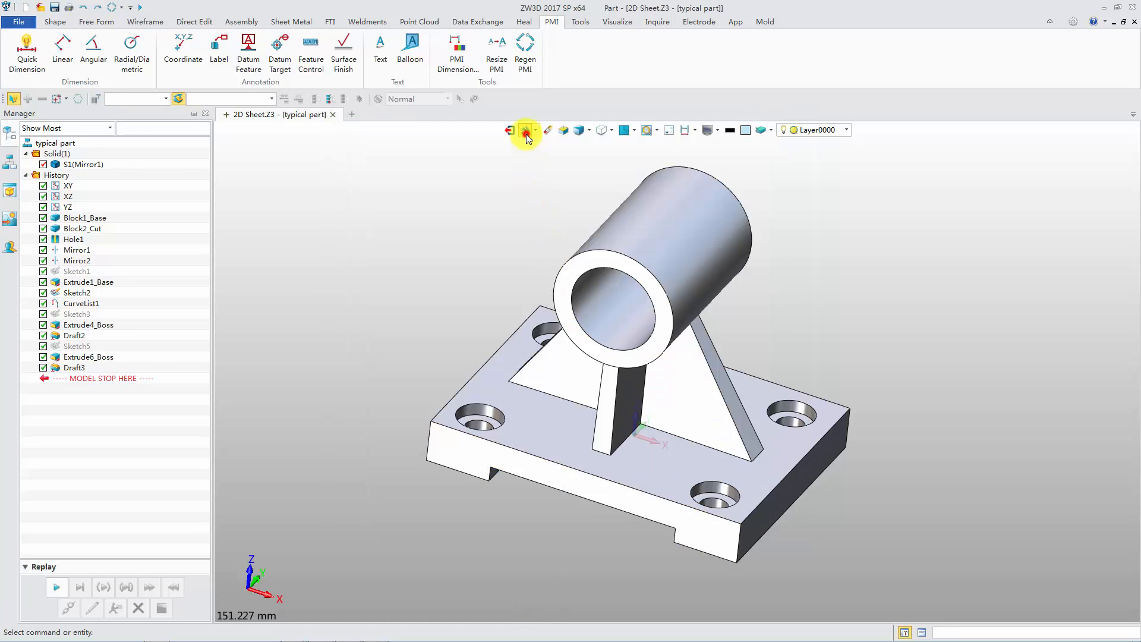
pyautogui.click(525, 130)
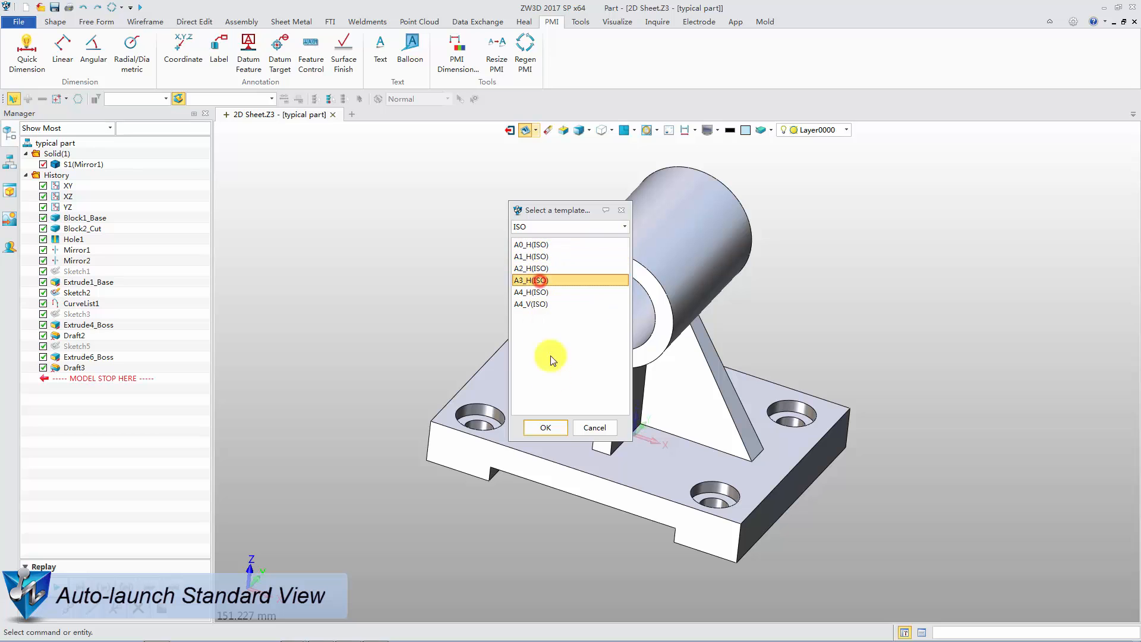
# - Create the sheet, preview Attributes, and check the Standard and Physical part attributes
pyautogui.click(545, 427)
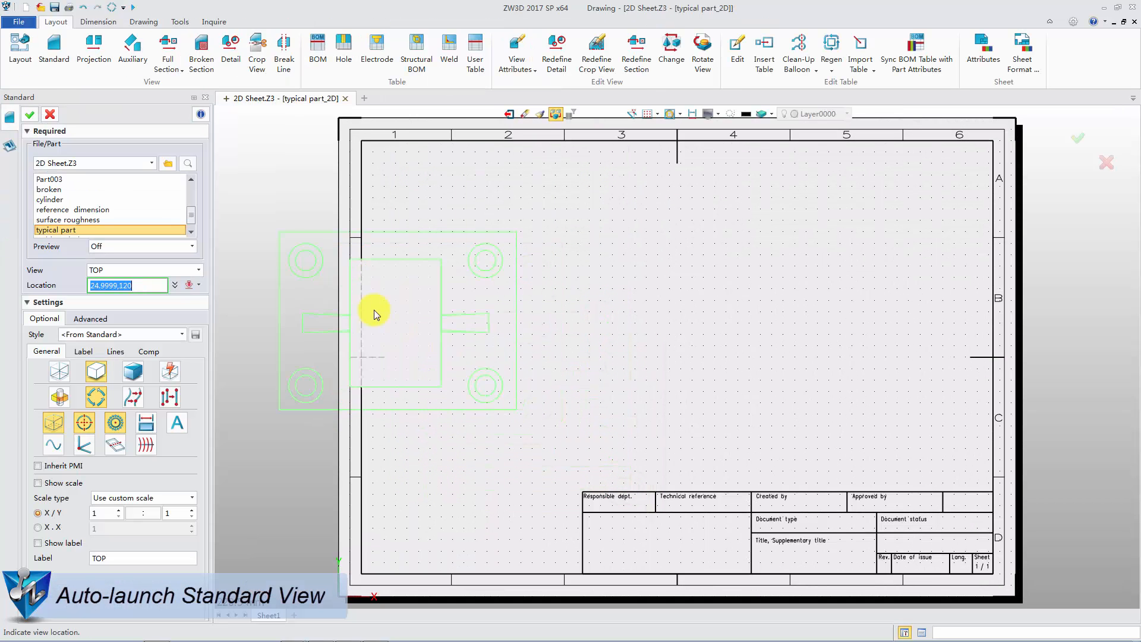
pyautogui.click(191, 246)
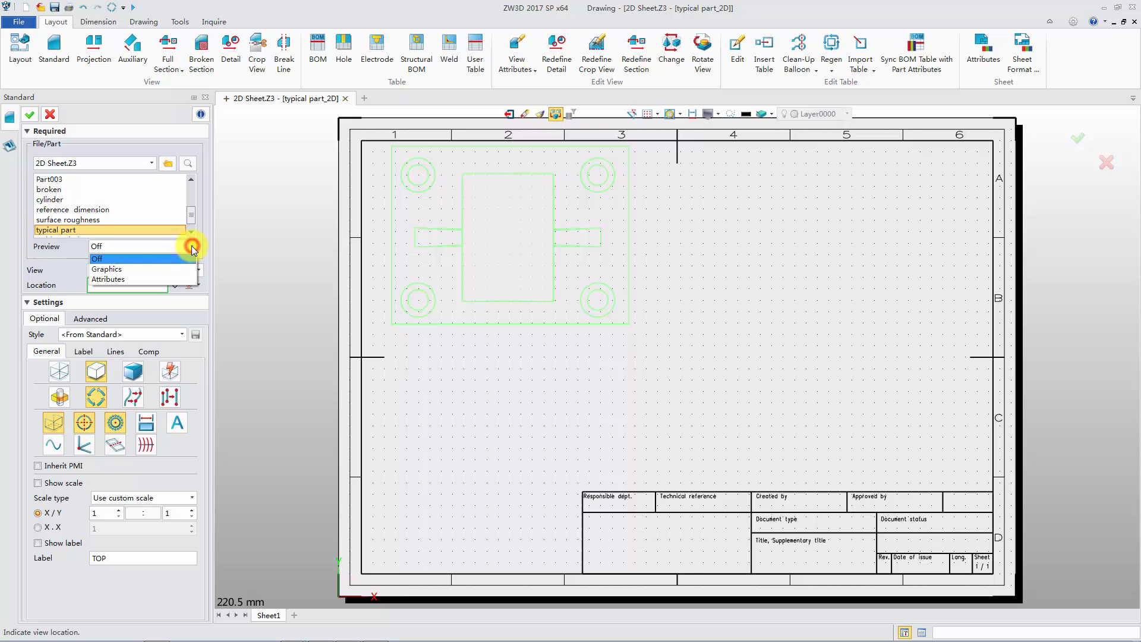
pyautogui.click(106, 259)
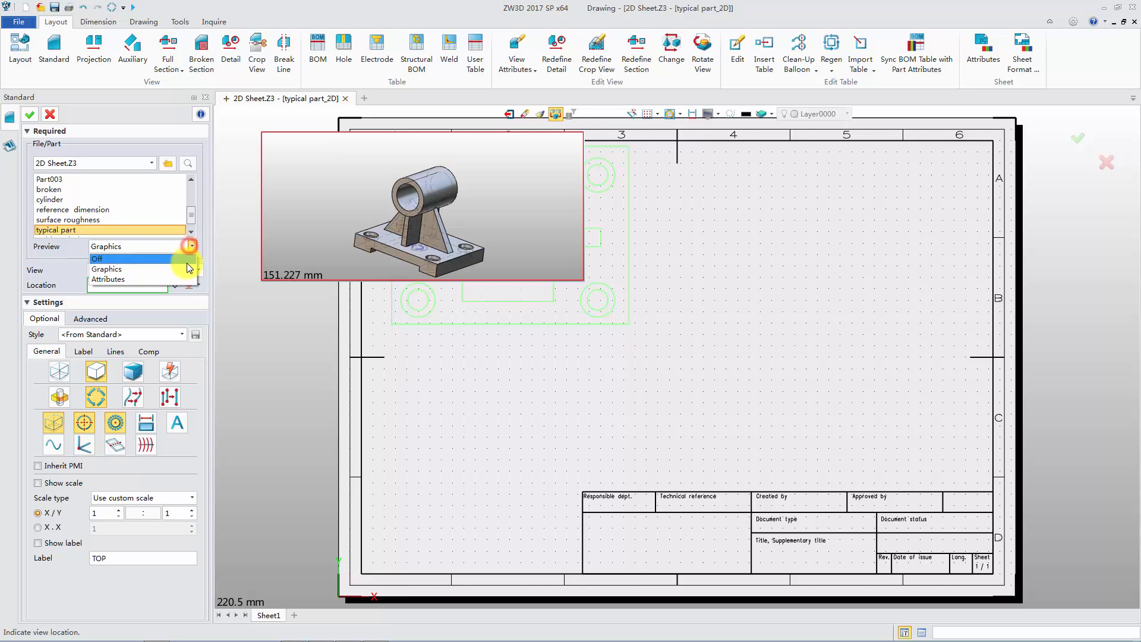
pyautogui.click(107, 279)
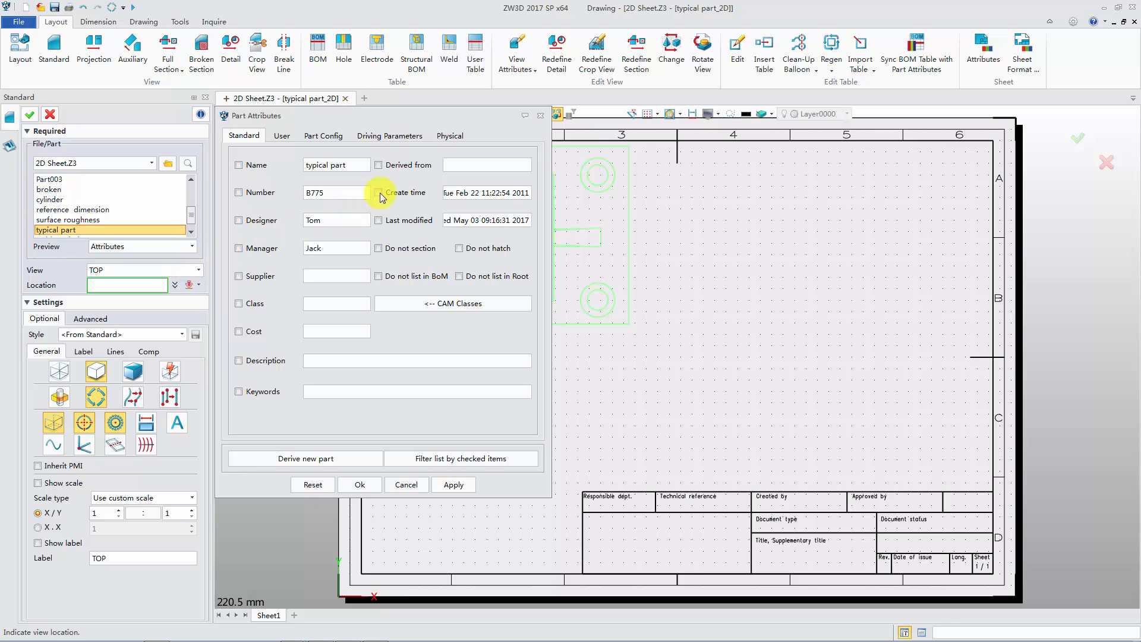
pyautogui.click(450, 135)
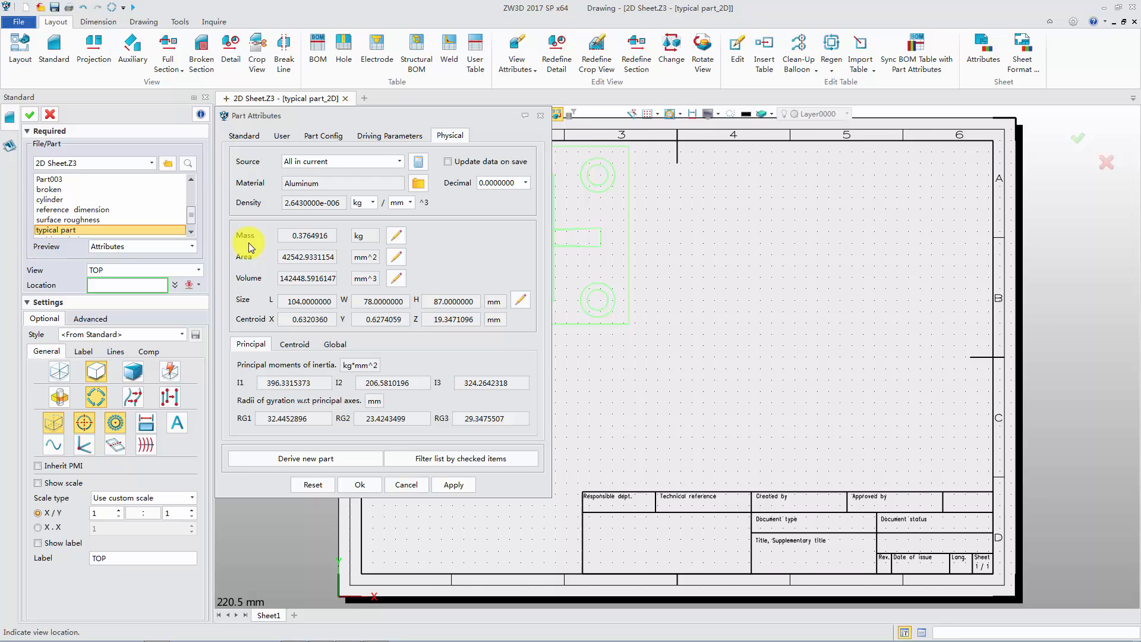
pyautogui.click(360, 485)
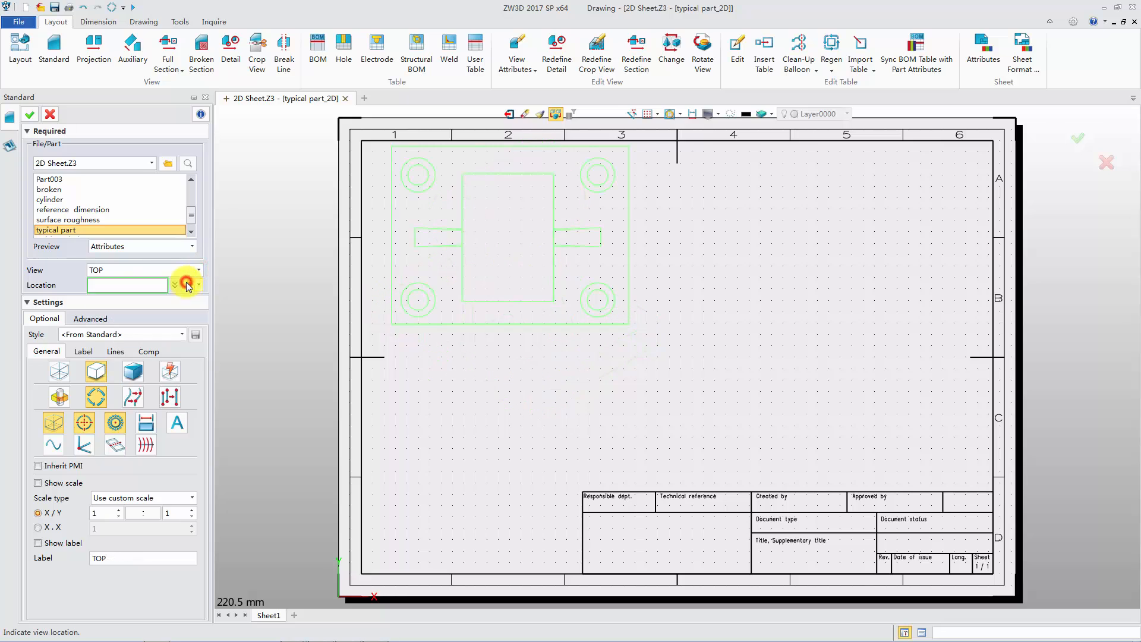
pyautogui.moveTo(59, 372)
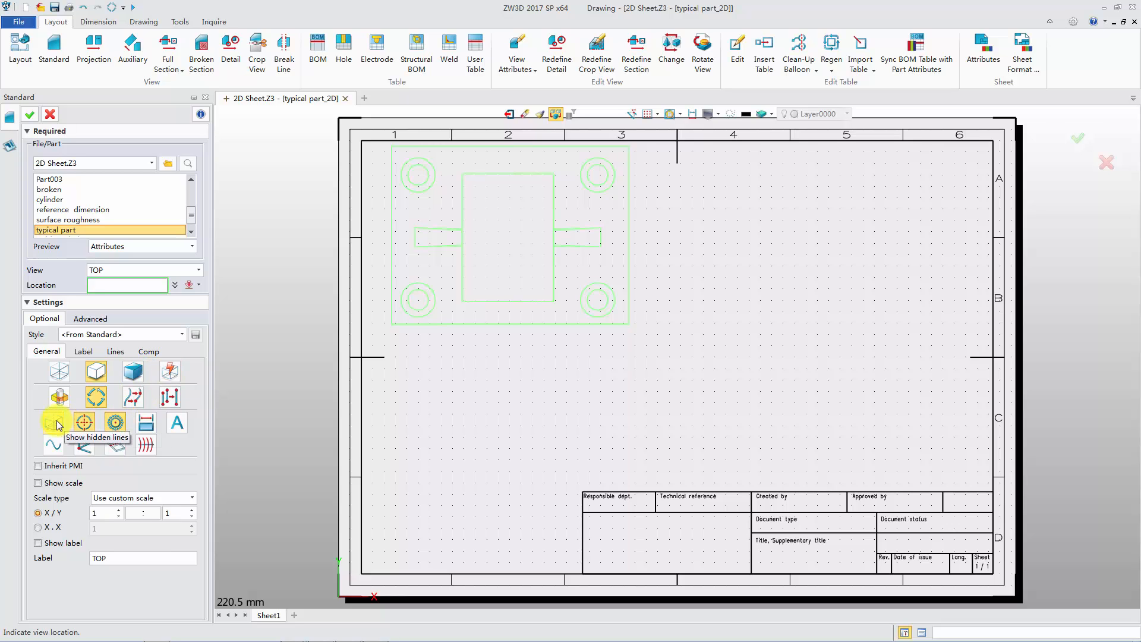
# - Place a 1:2 scale top view with hidden lines shown in the upper left
pyautogui.click(192, 498)
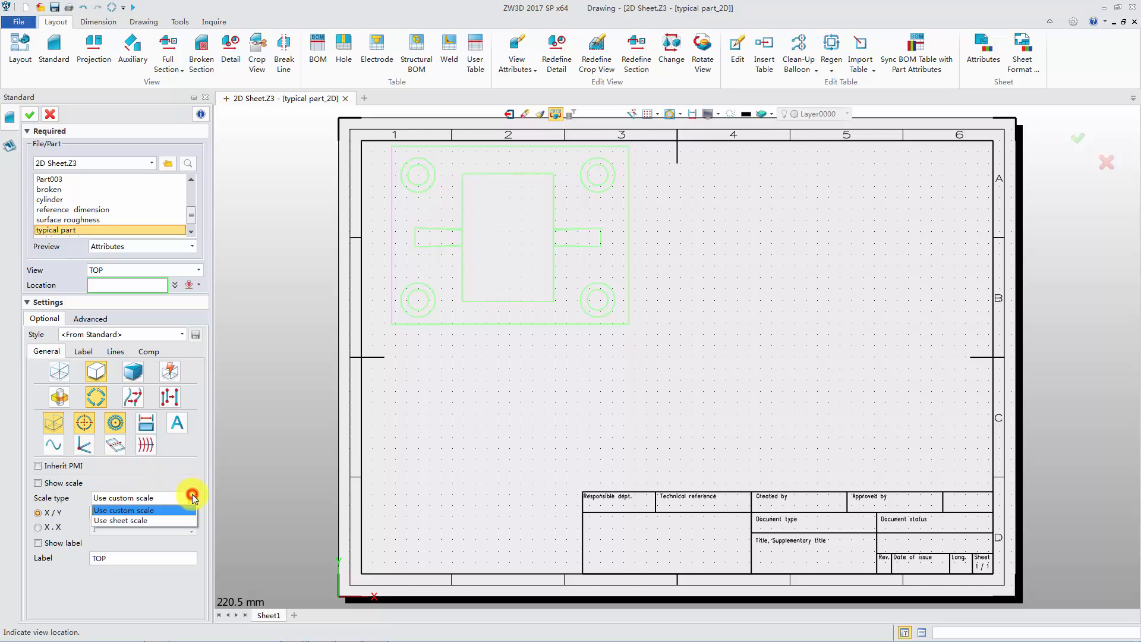
pyautogui.click(120, 520)
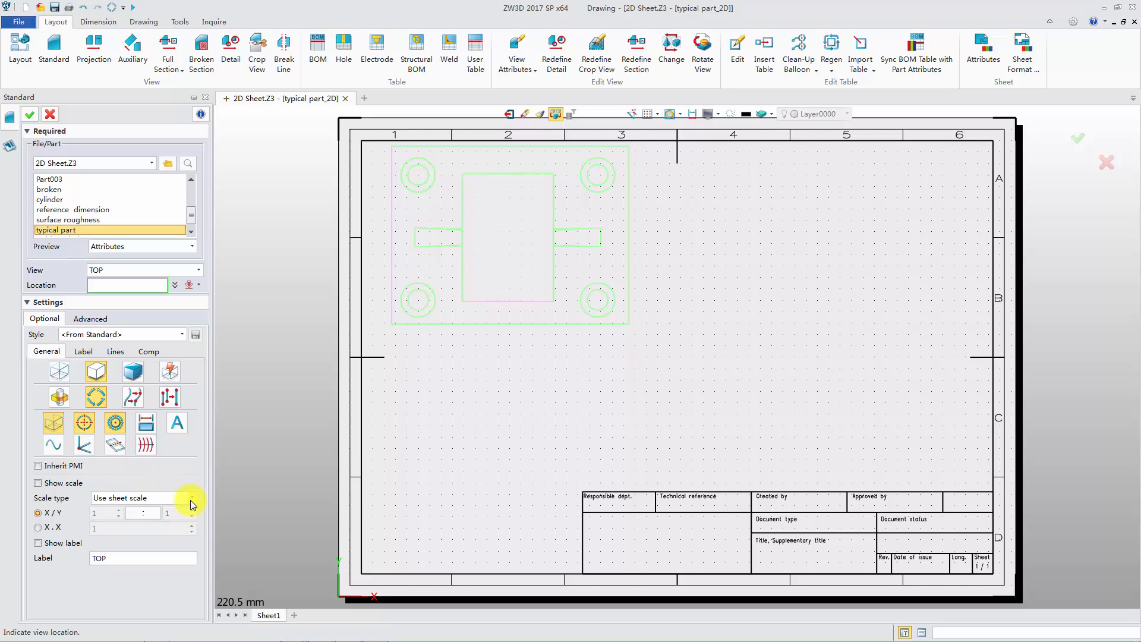
pyautogui.click(191, 498)
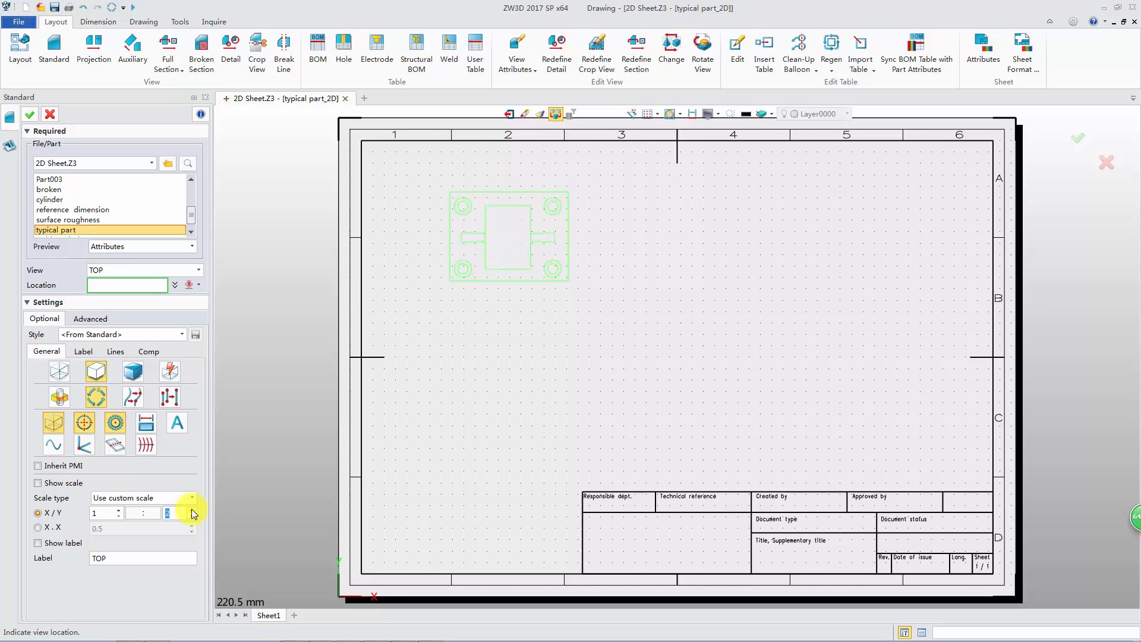
pyautogui.click(531, 264)
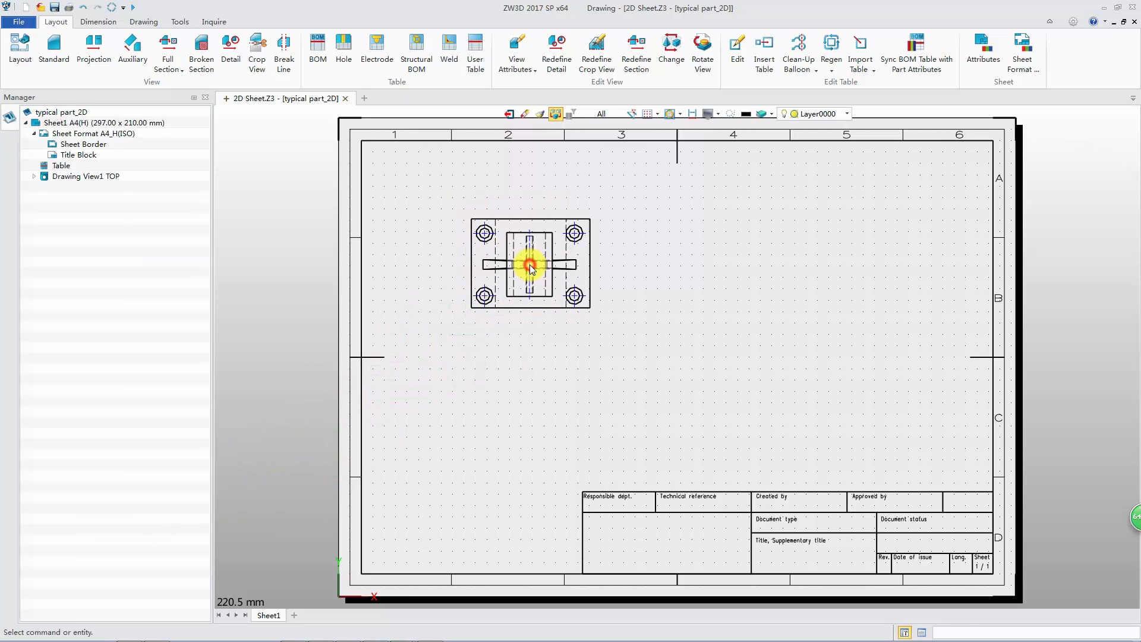
# - Switch to the Pin_Clevis_Head_Cotter_Hole_ISO_2341;B.Z3 part tab
pyautogui.click(94, 50)
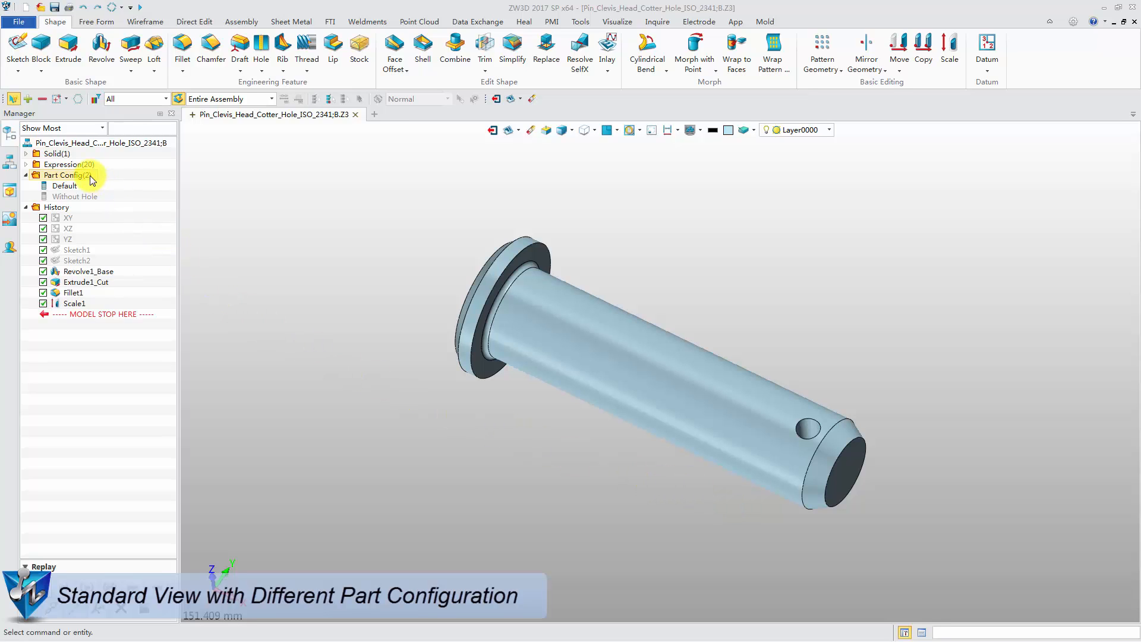
# - Expand Part Config and create a pin sheet from the A4_H(ANSI) template
pyautogui.click(75, 196)
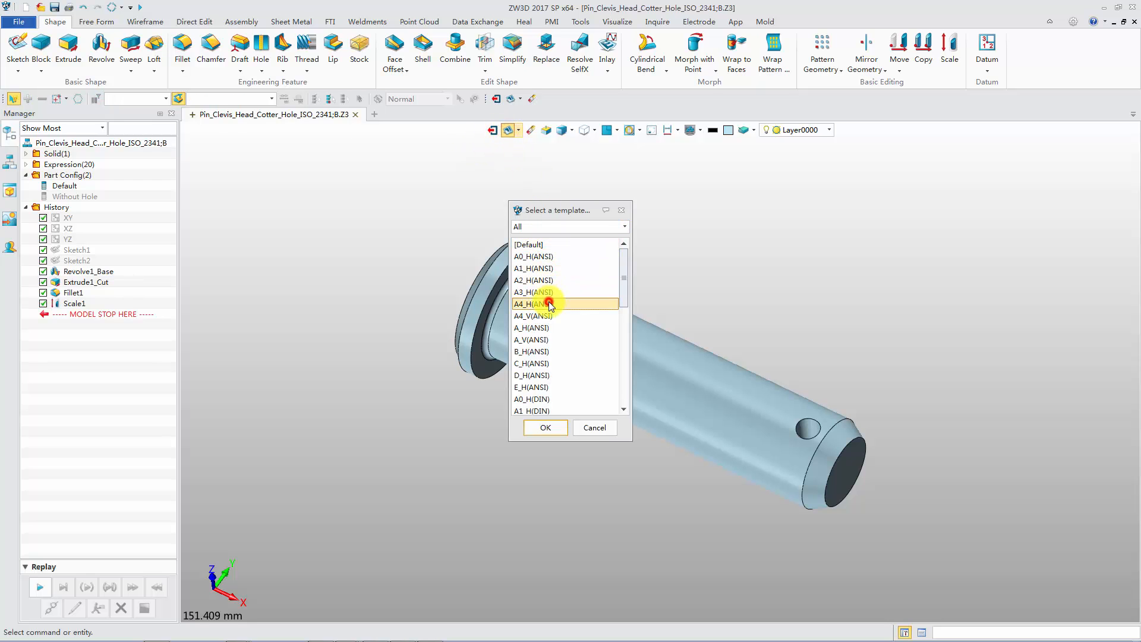
pyautogui.click(544, 427)
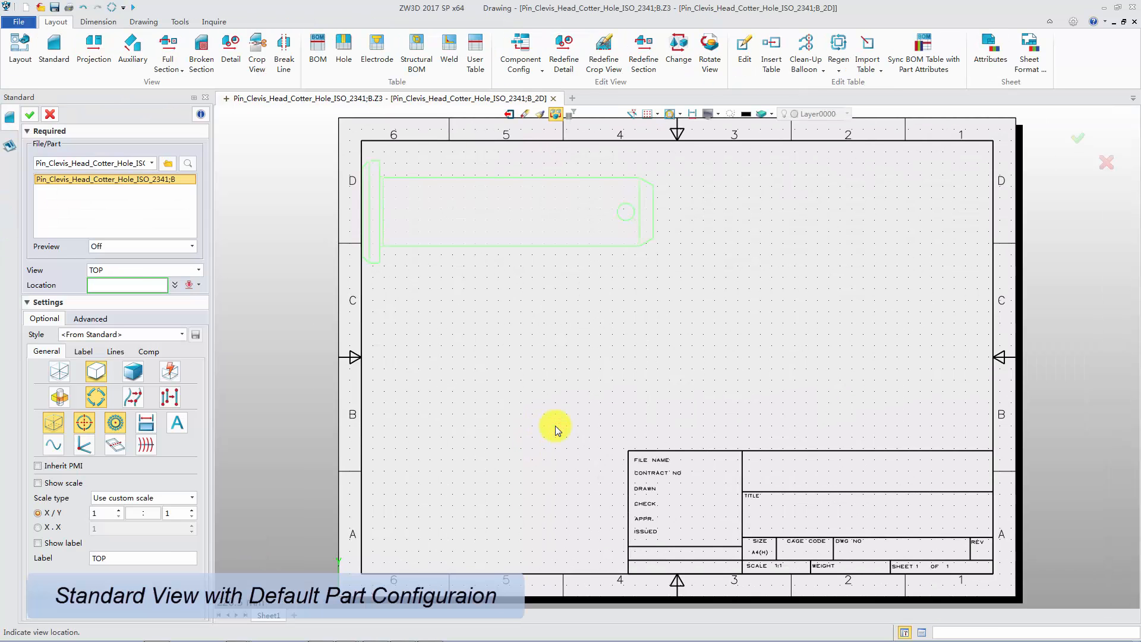
# - Place the Default-configuration top view with a projected end view to its right
pyautogui.click(90, 318)
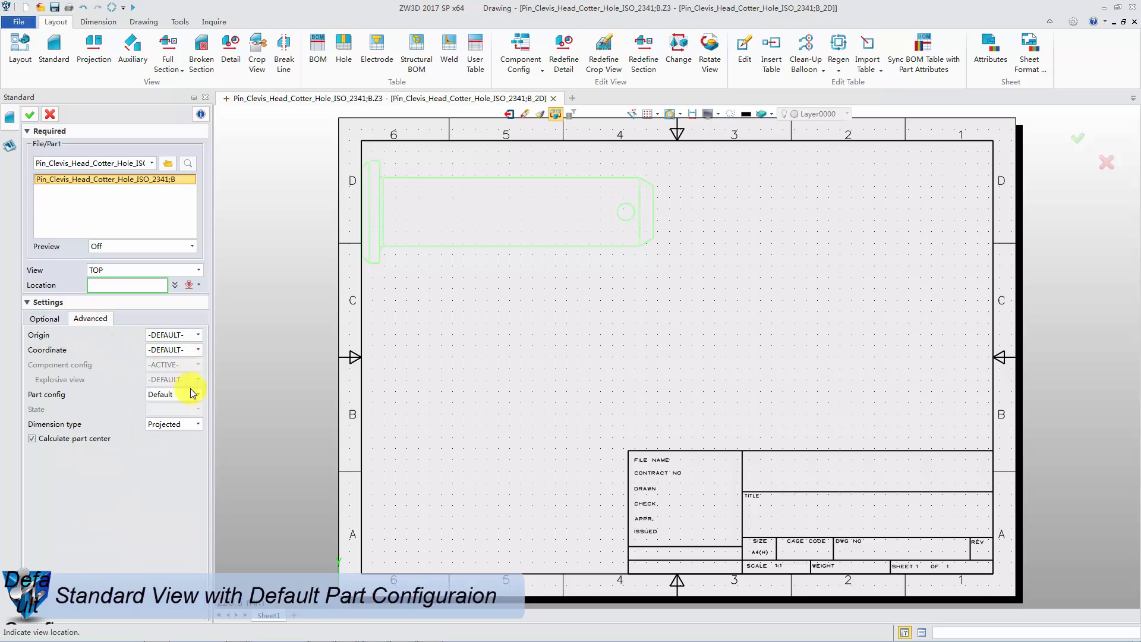
pyautogui.click(197, 394)
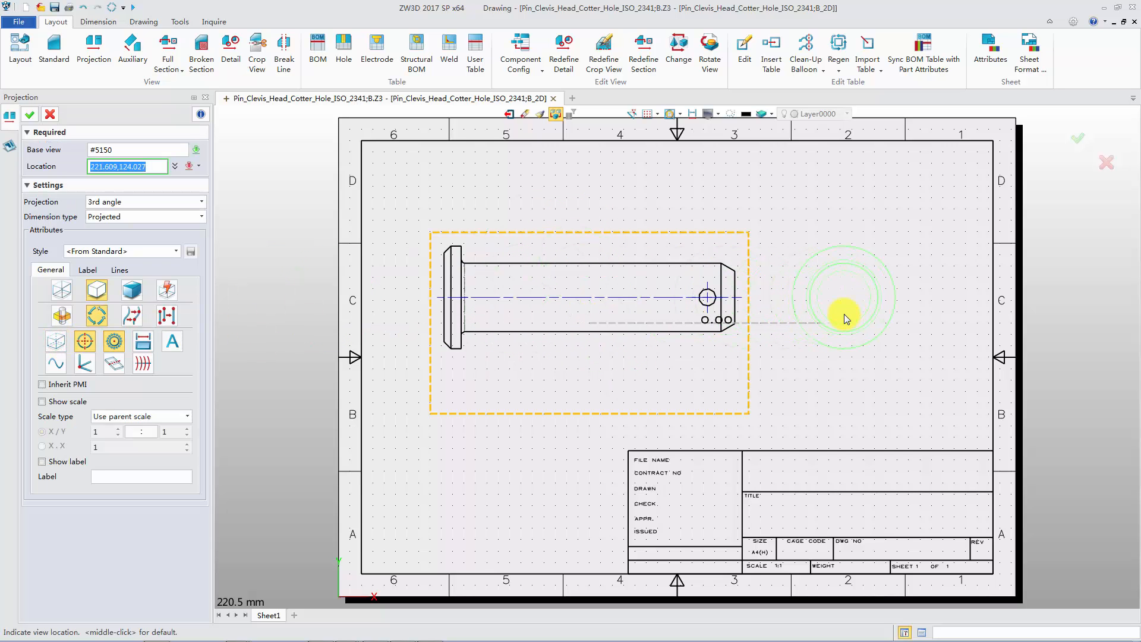
pyautogui.click(844, 297)
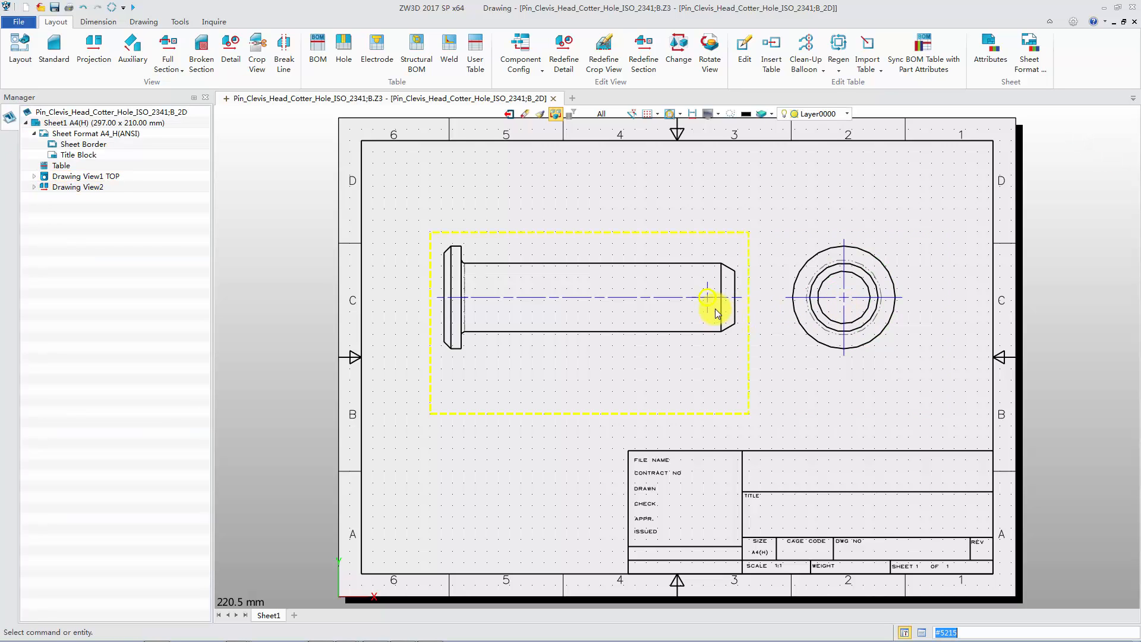
# - Add Sheet2 and place the pin's Without Hole configuration top view
pyautogui.click(330, 615)
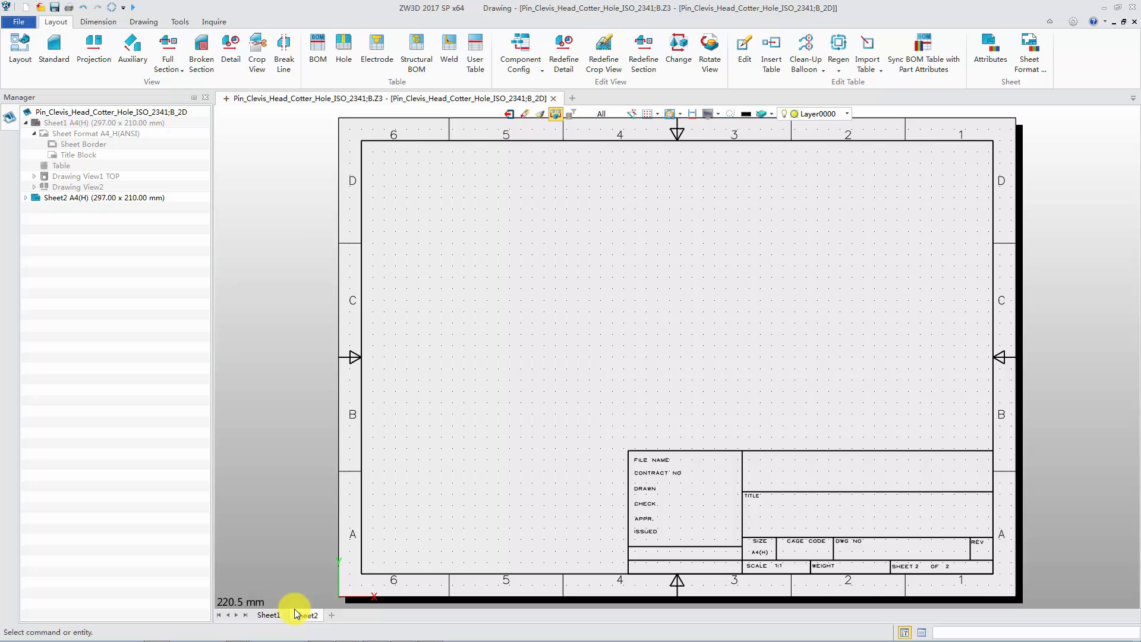
pyautogui.click(54, 50)
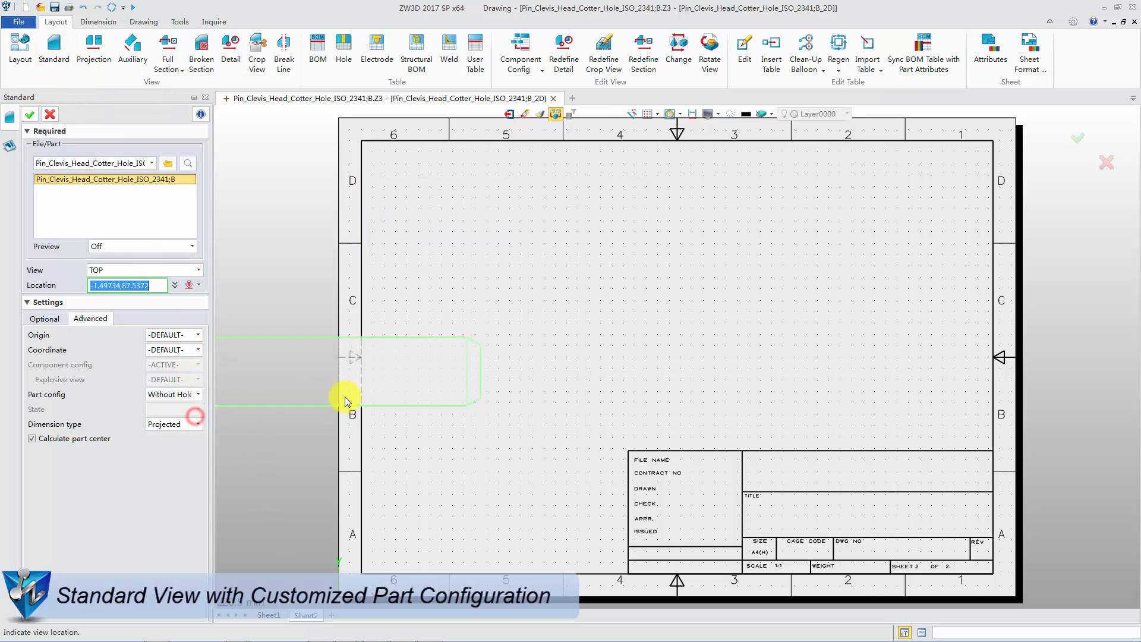
pyautogui.click(346, 401)
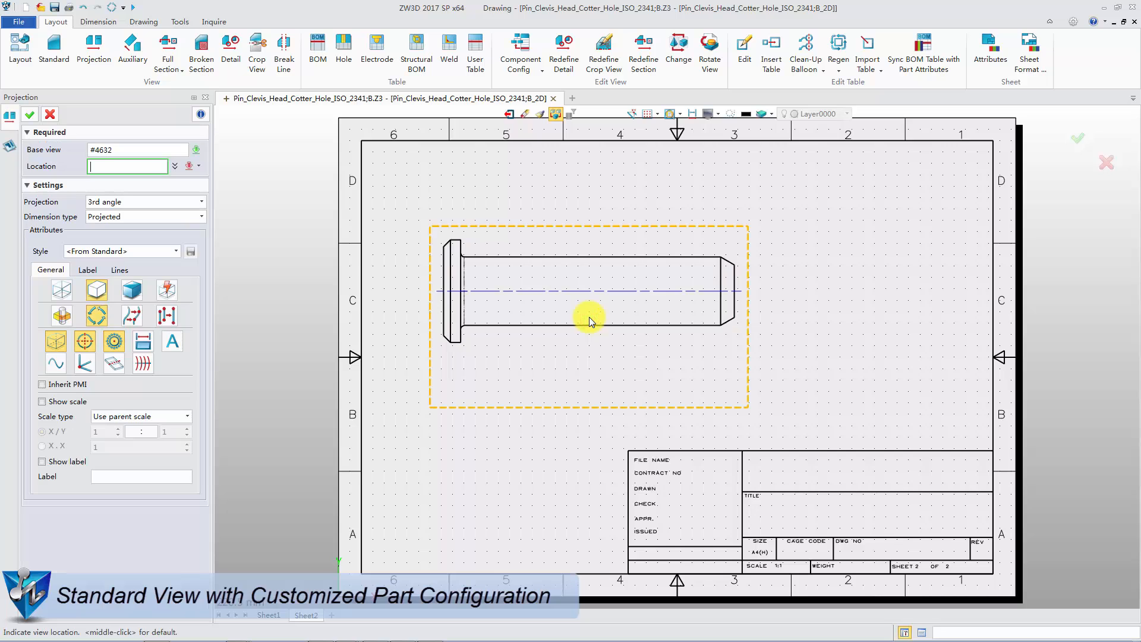